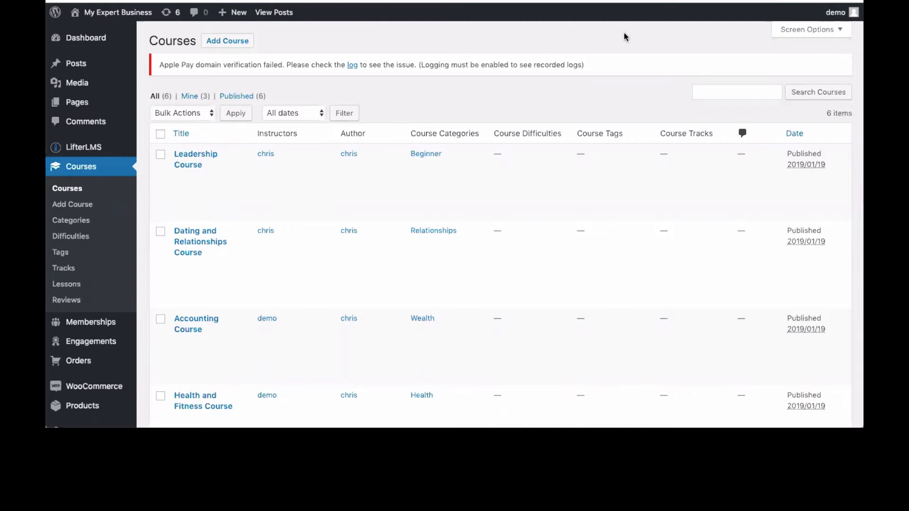
mouse_move(520, 337)
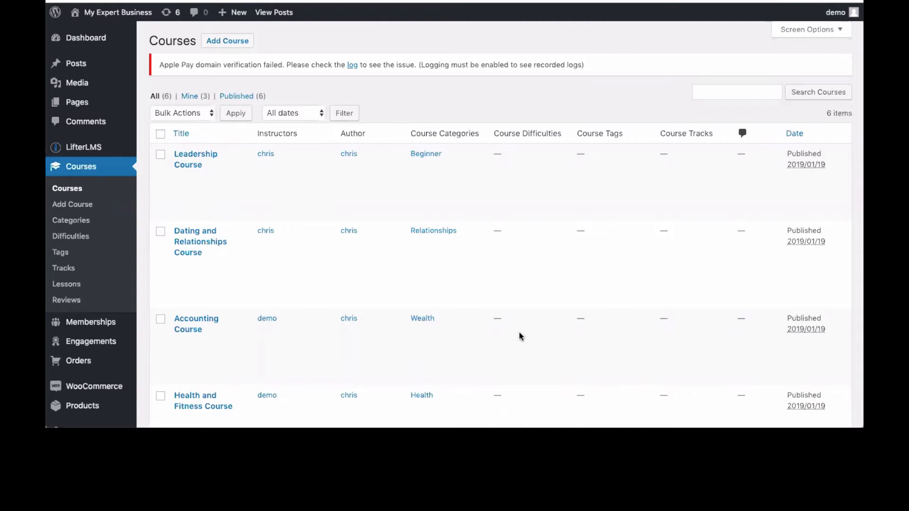
mouse_move(114, 120)
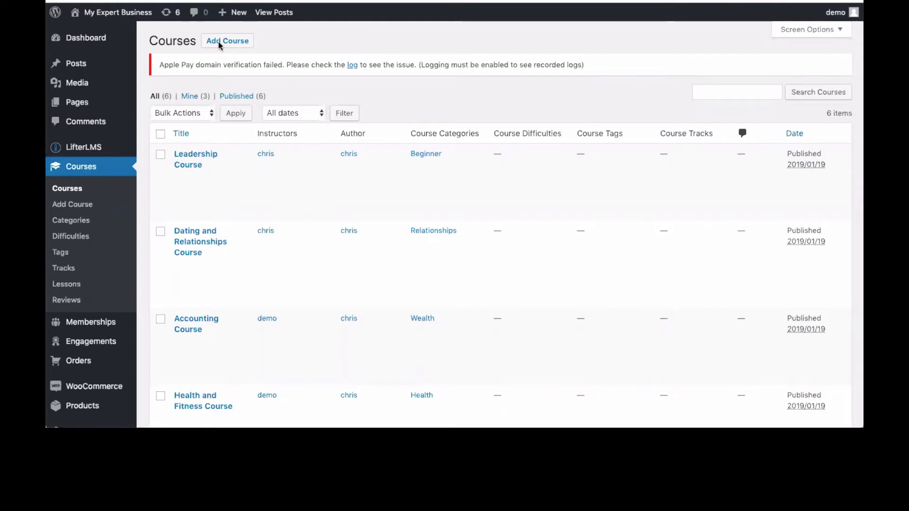
Scroll down the Courses list toward the Products entry in the admin sidebar
scroll(down, 3)
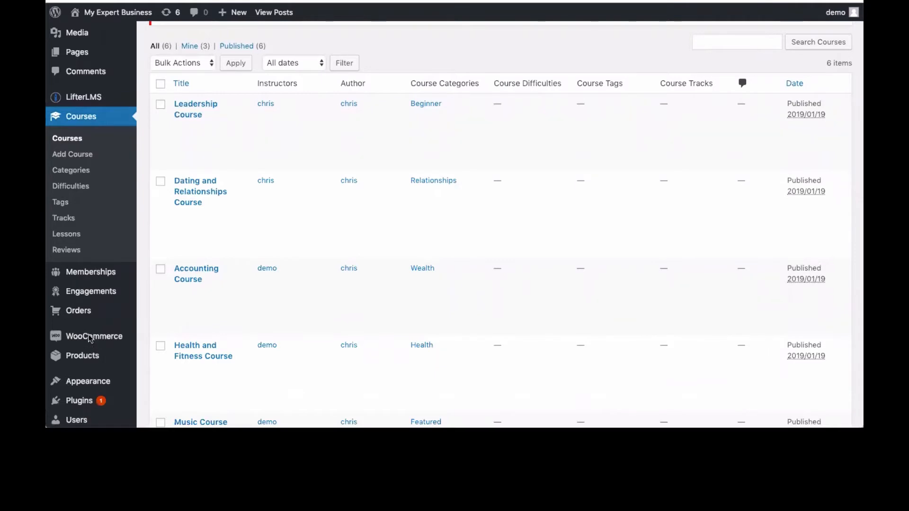
mouse_move(83, 355)
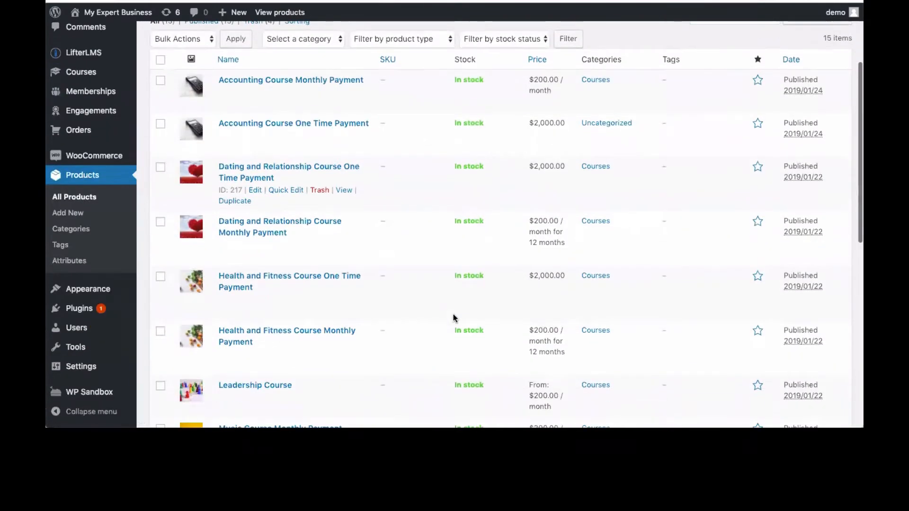
Open the 'Dating and Relationship Course One Time Payment' product for editing
scroll(down, 3)
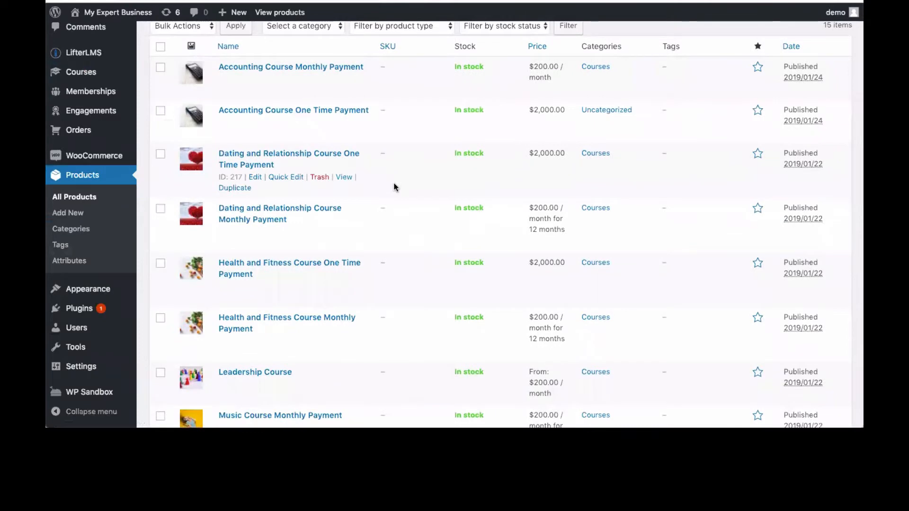
mouse_move(257, 162)
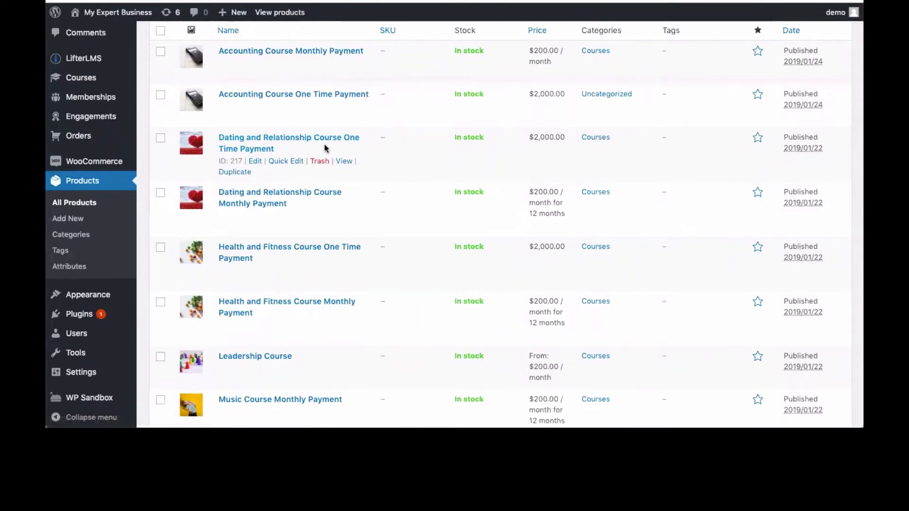
mouse_move(316, 184)
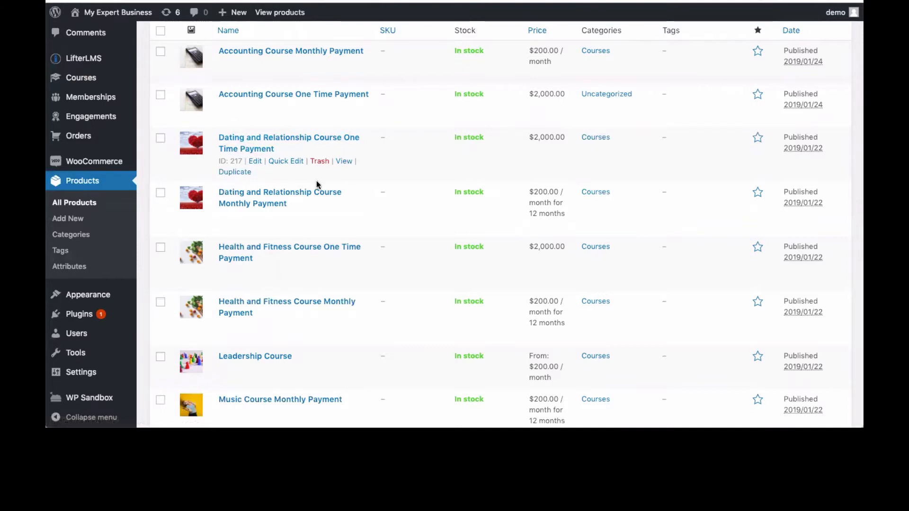
mouse_move(338, 202)
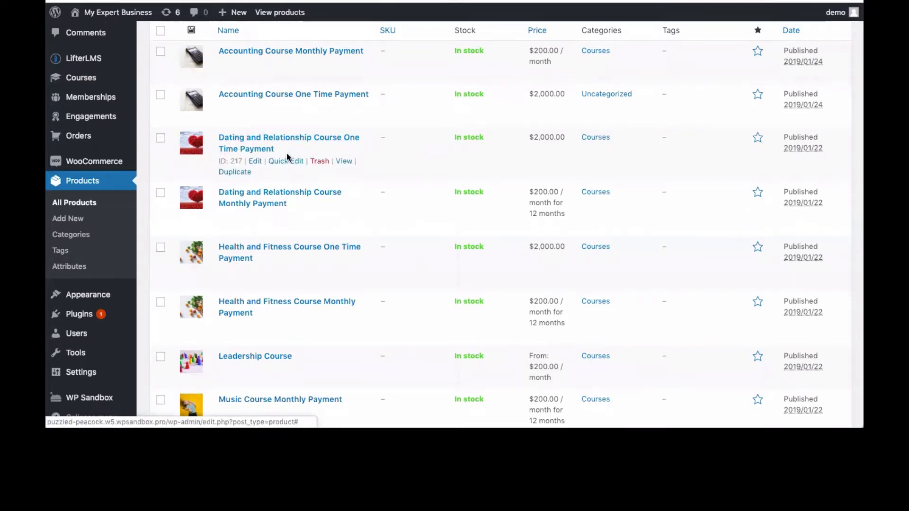
click(288, 143)
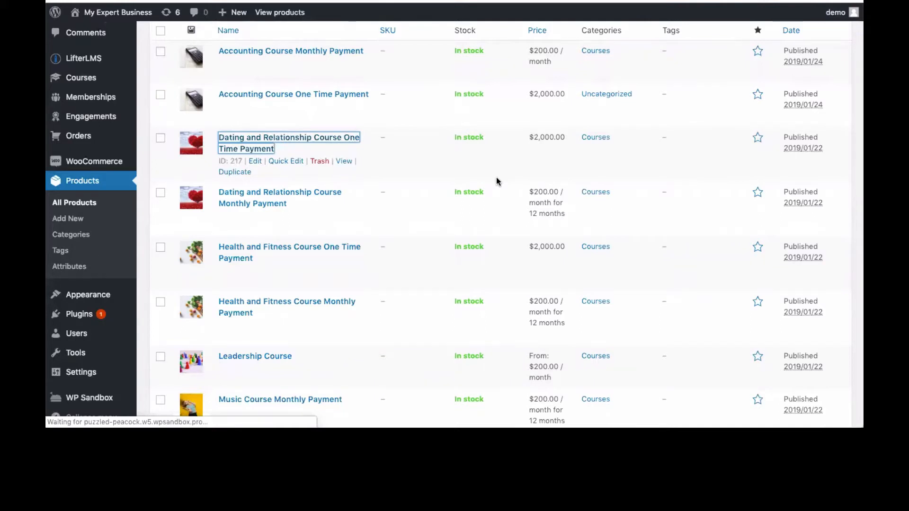
click(288, 143)
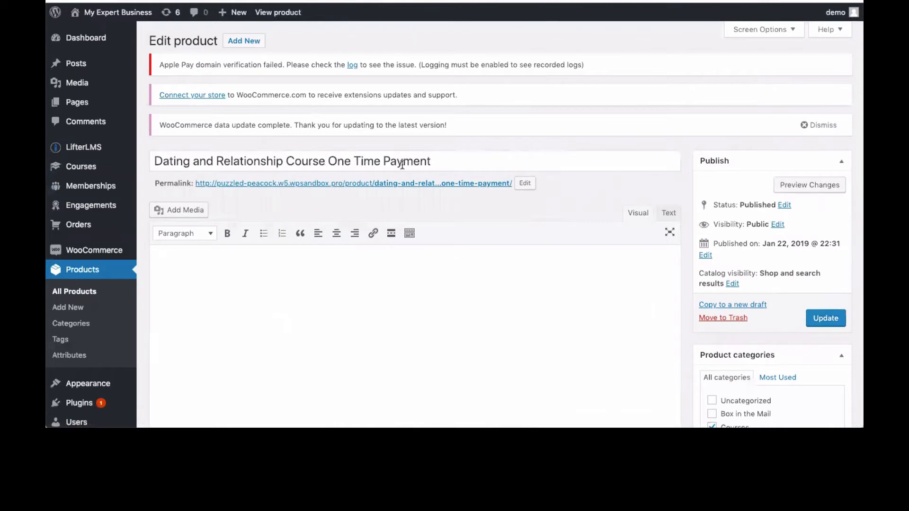
scroll(down, 3)
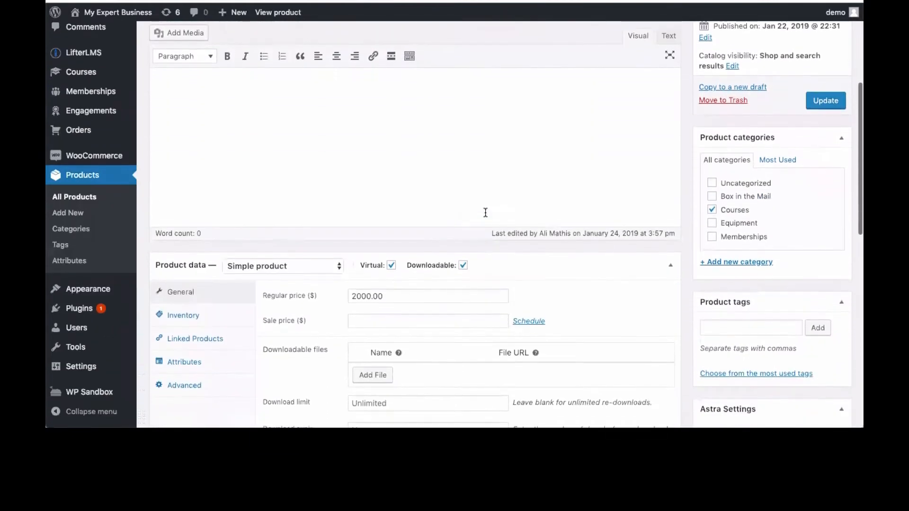
scroll(down, 3)
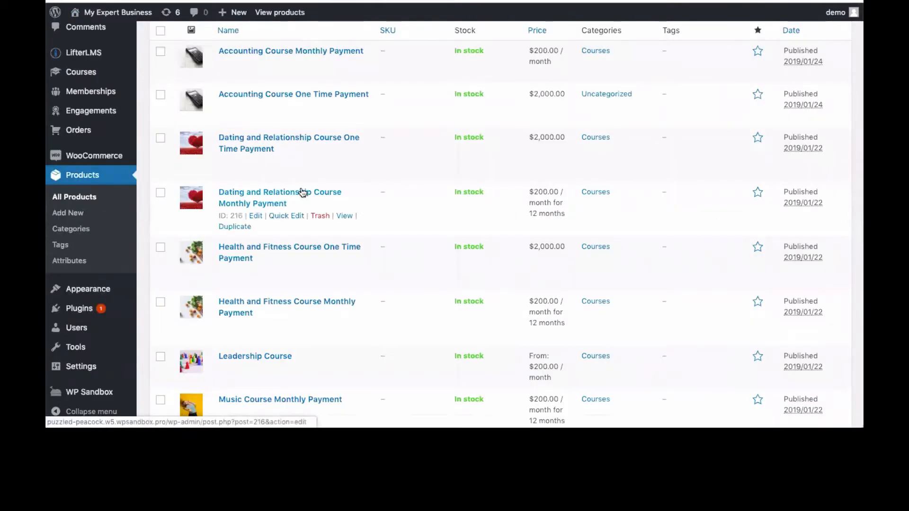
Open the Monthly Payment product and review its $200/month for 12 months subscription settings
click(280, 197)
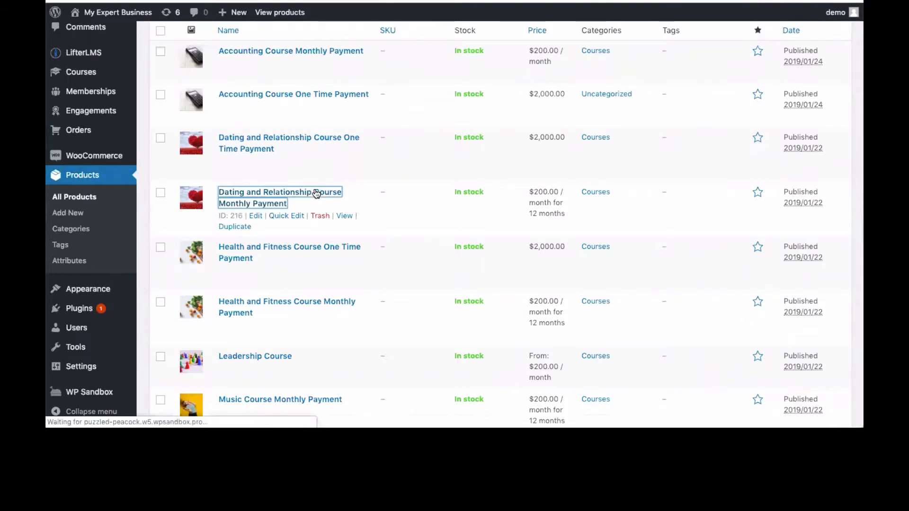
mouse_move(397, 202)
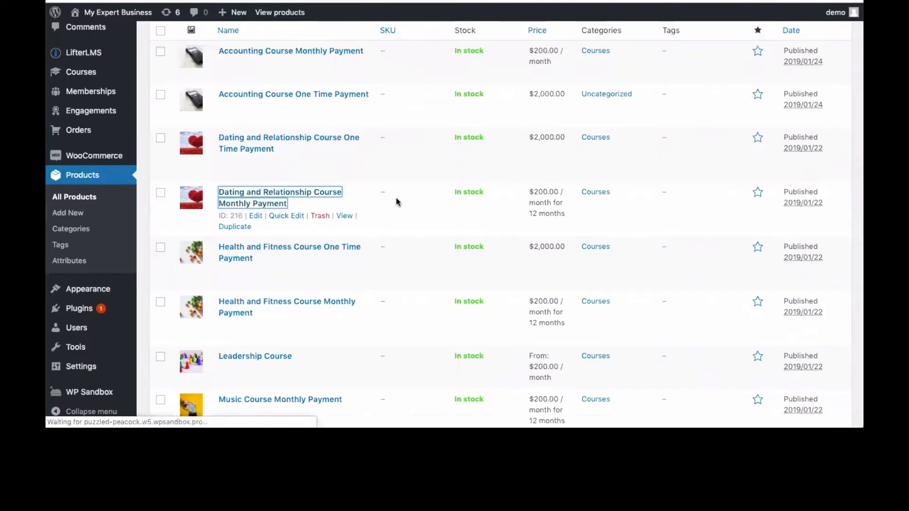
click(280, 197)
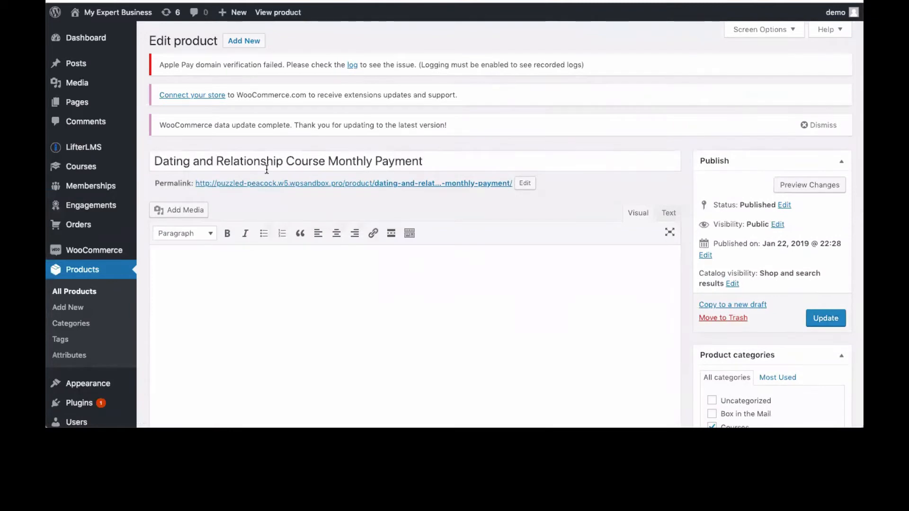
scroll(down, 3)
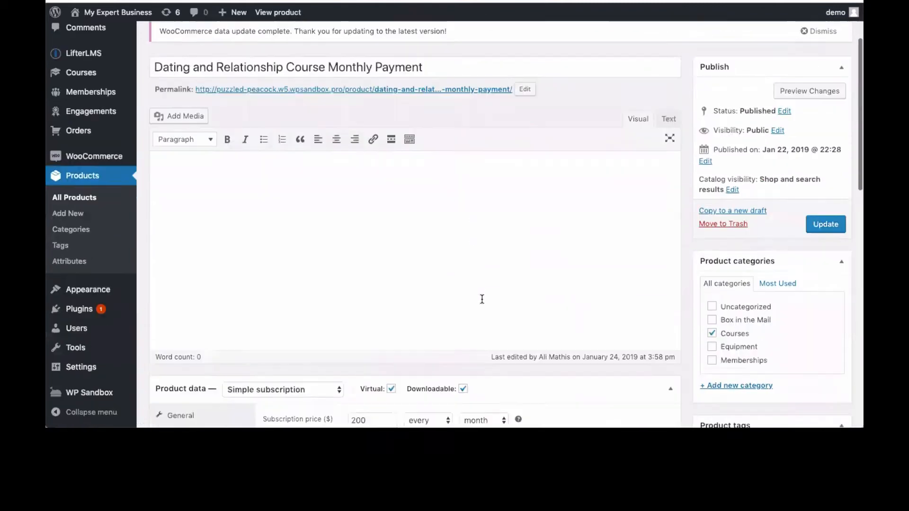
scroll(down, 3)
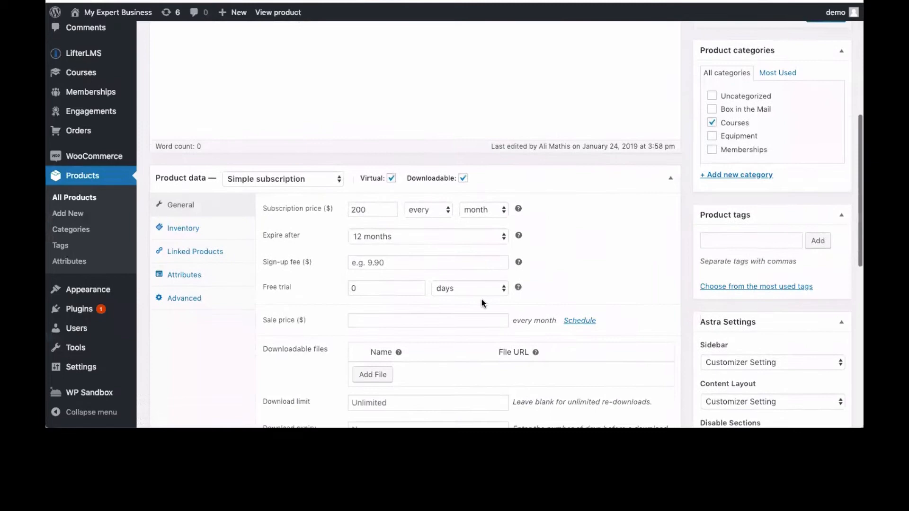
mouse_move(489, 211)
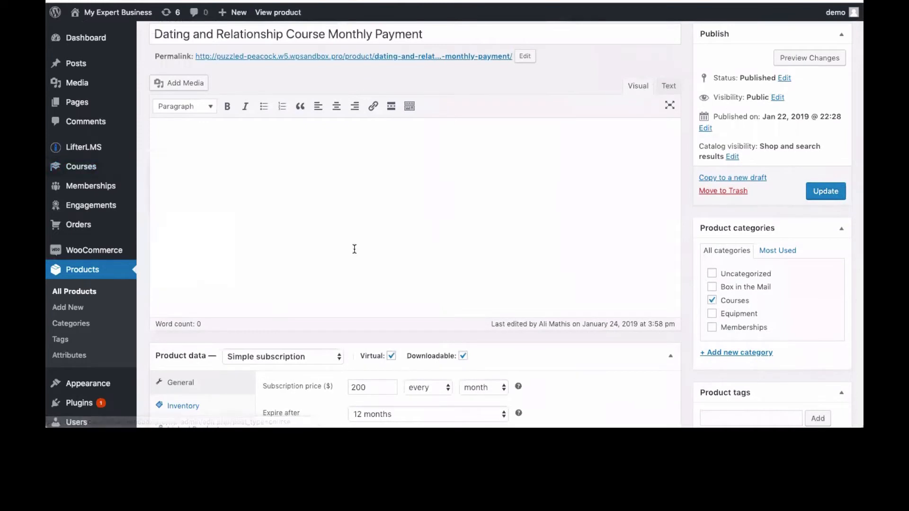
mouse_move(80, 167)
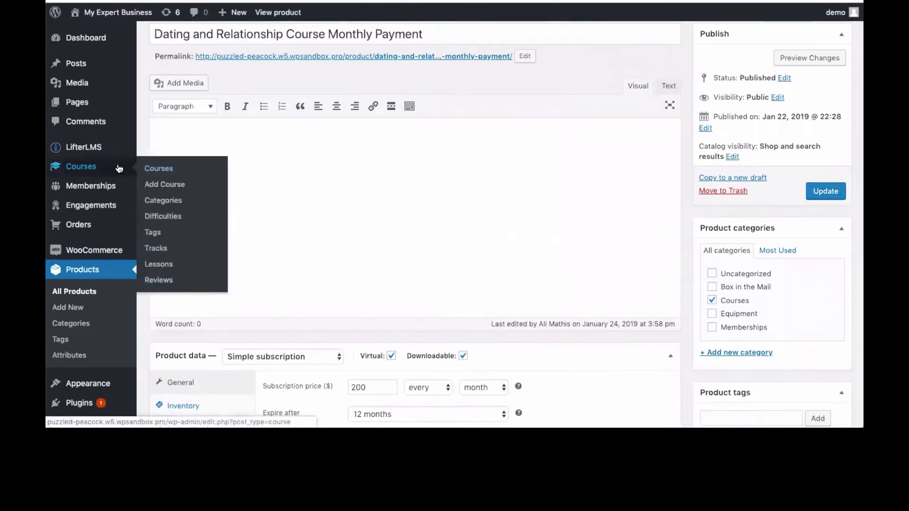
Open the Dating and Relationships Course for editing from the Courses list
click(159, 169)
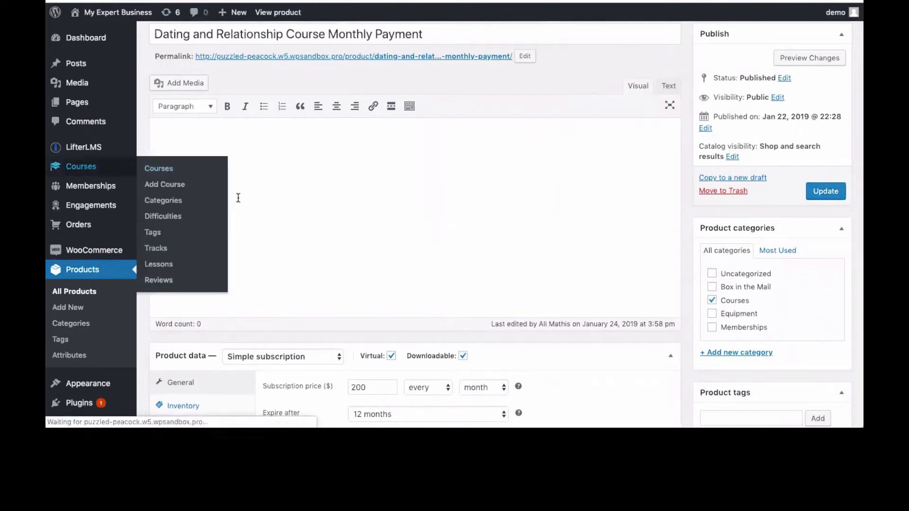
scroll(down, 3)
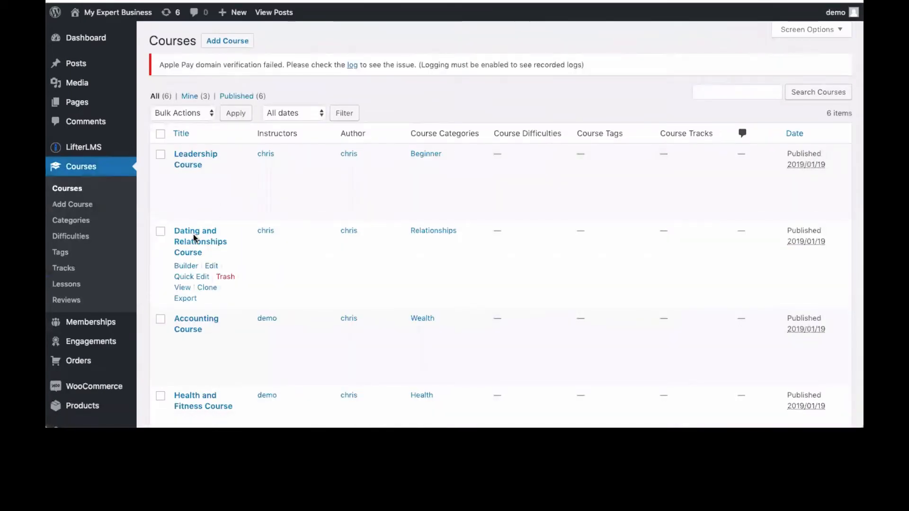
click(200, 241)
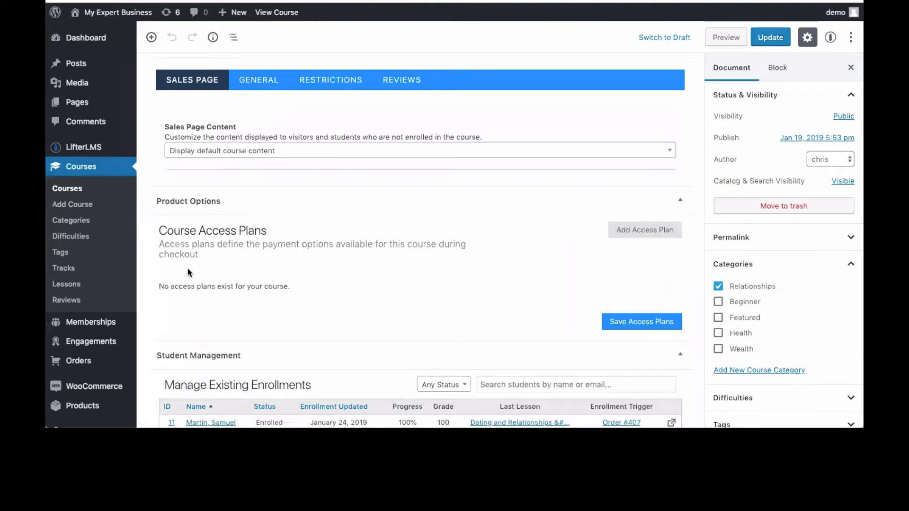
mouse_move(581, 315)
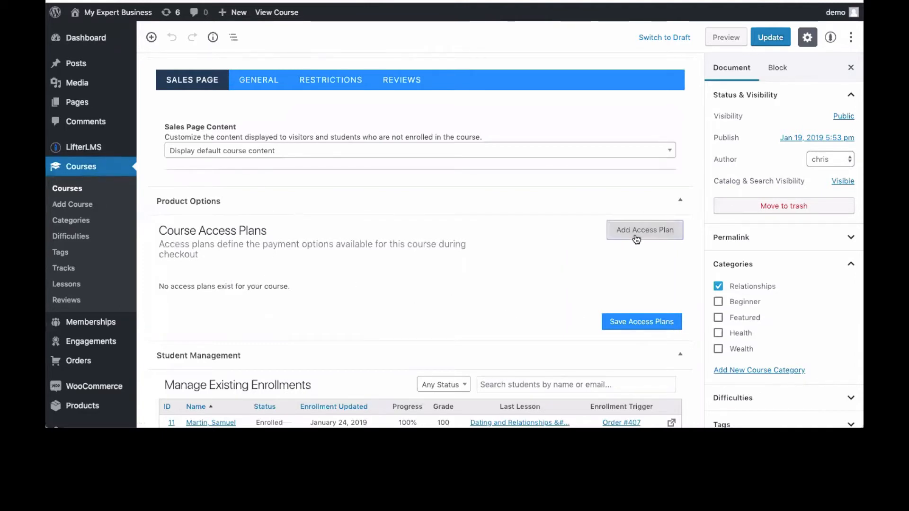
Add a One Time Payment access plan that expires after 1 year
click(644, 229)
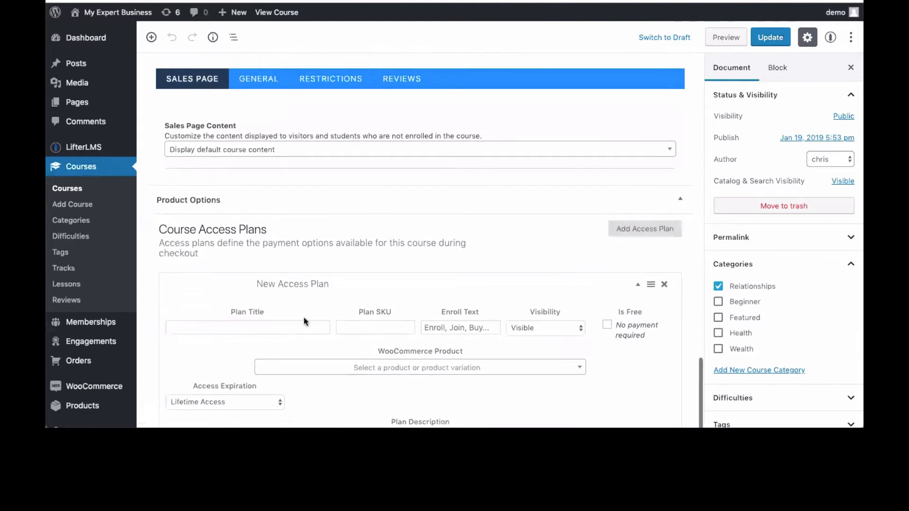
click(247, 328)
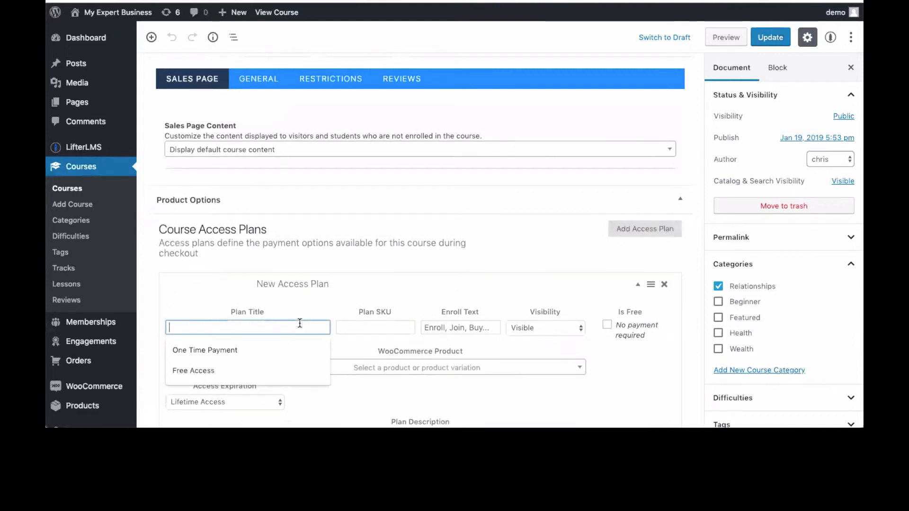
click(205, 349)
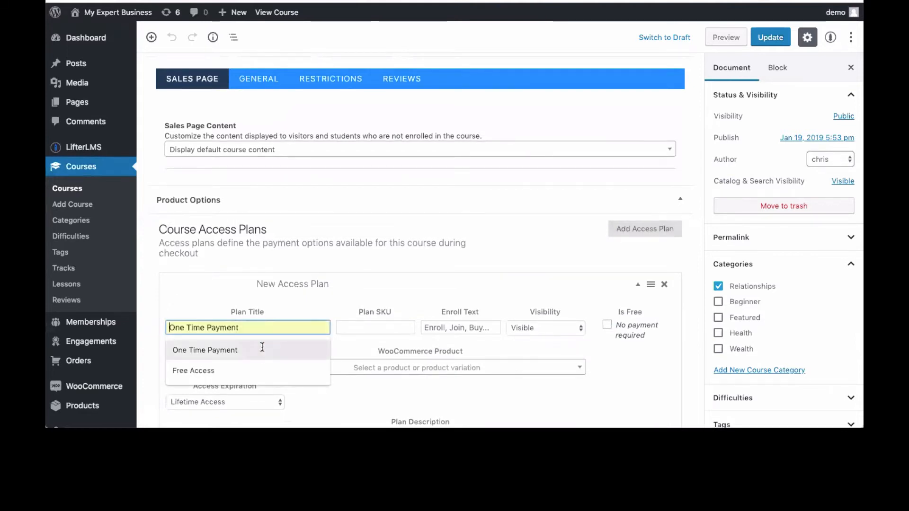
click(204, 350)
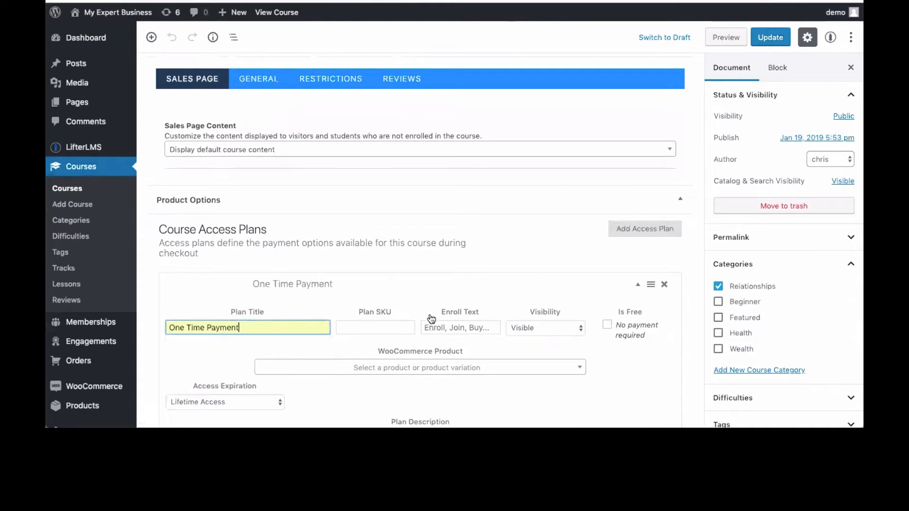
scroll(down, 3)
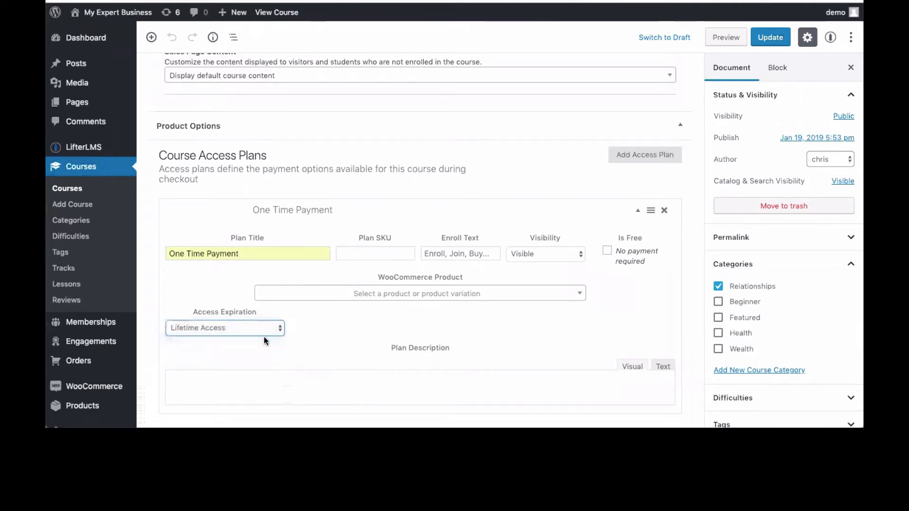
click(225, 327)
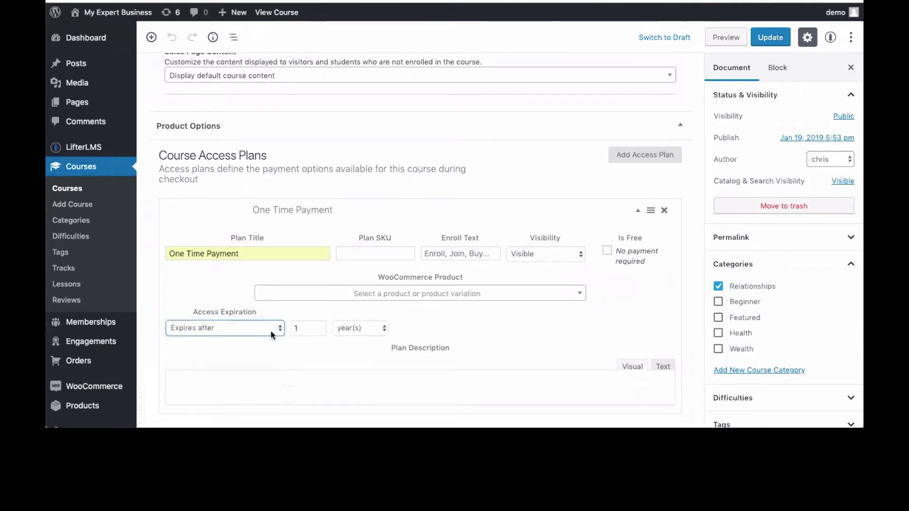
mouse_move(352, 335)
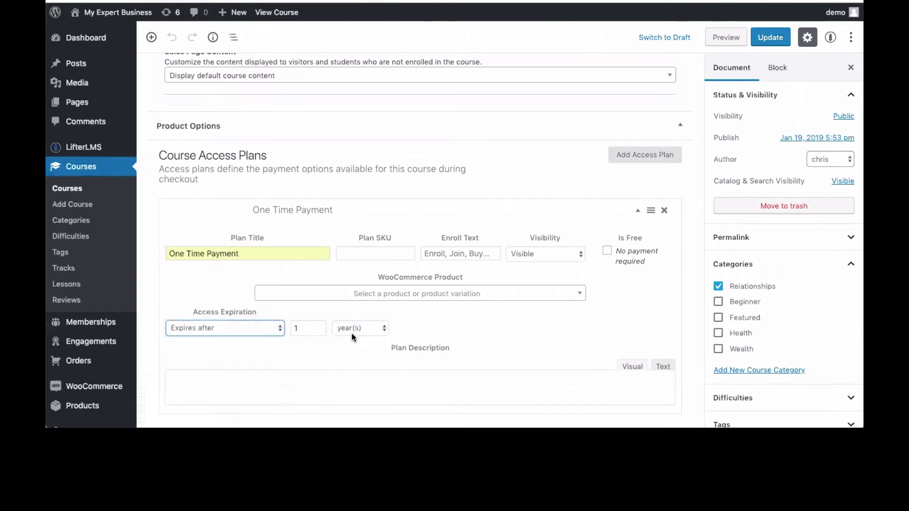
mouse_move(426, 293)
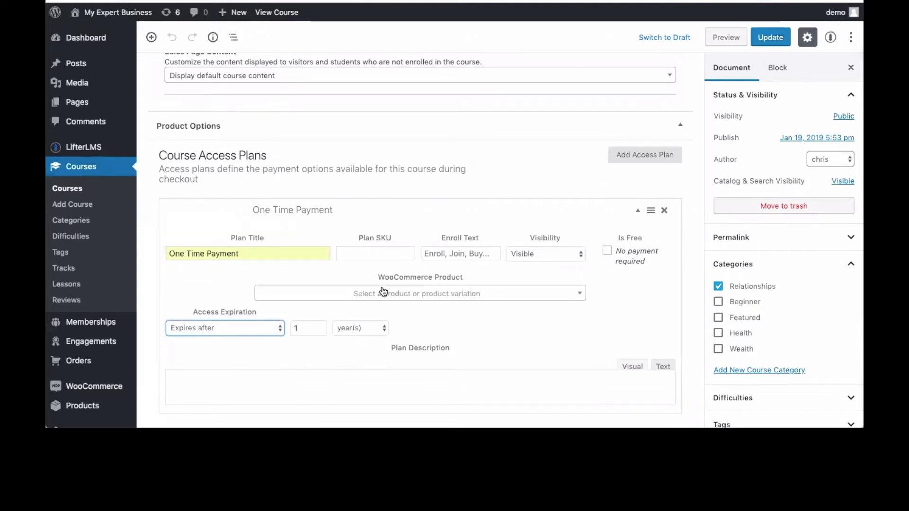
mouse_move(523, 309)
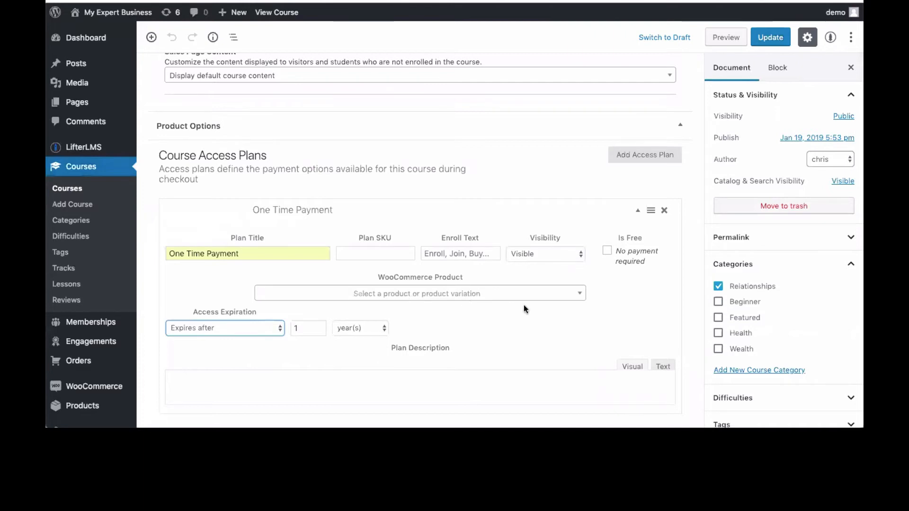
mouse_move(529, 298)
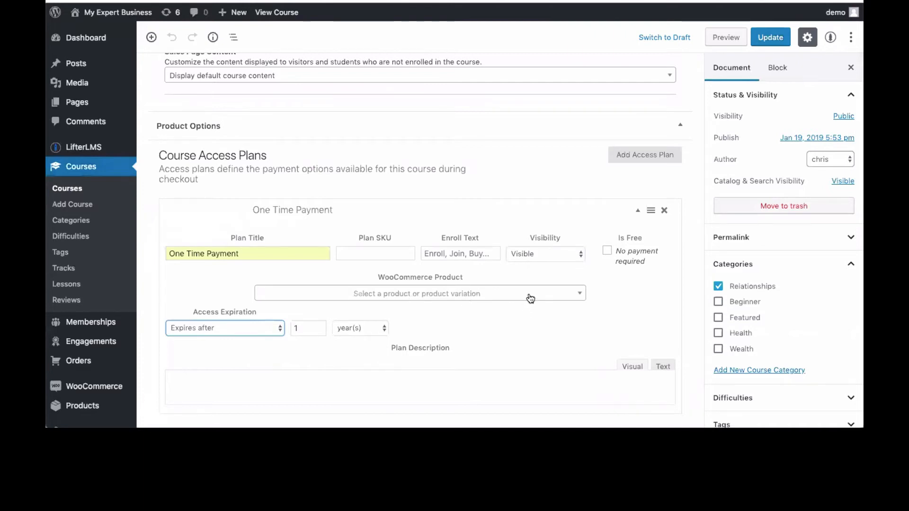
Link the plan to the One Time Payment product (ID 217) and save the access plans
click(416, 294)
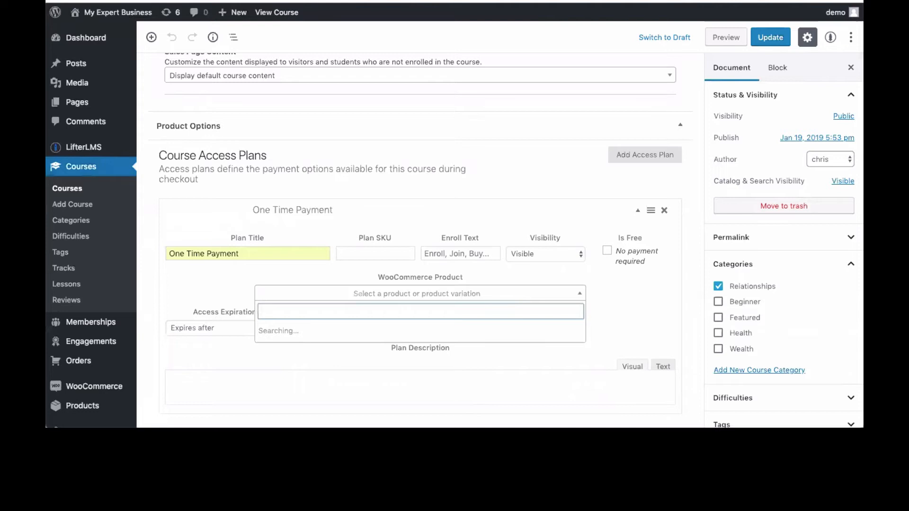
text(datin)
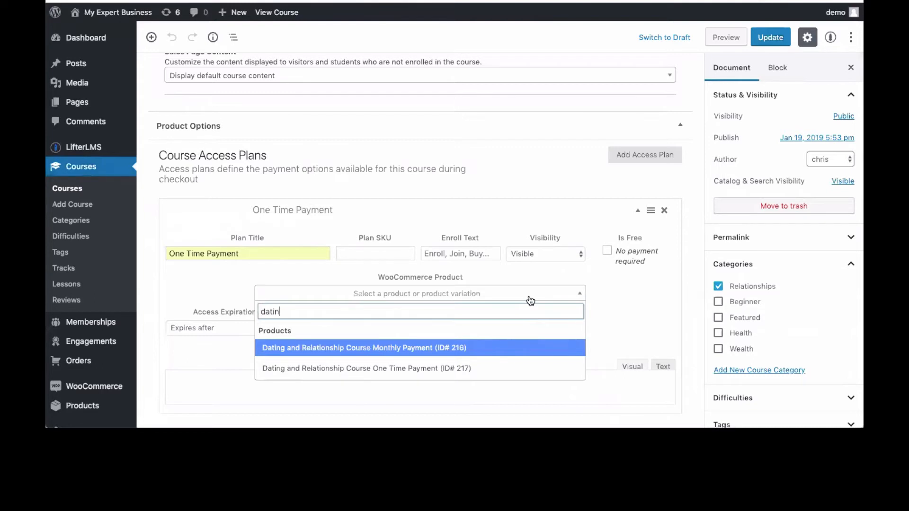
mouse_move(383, 368)
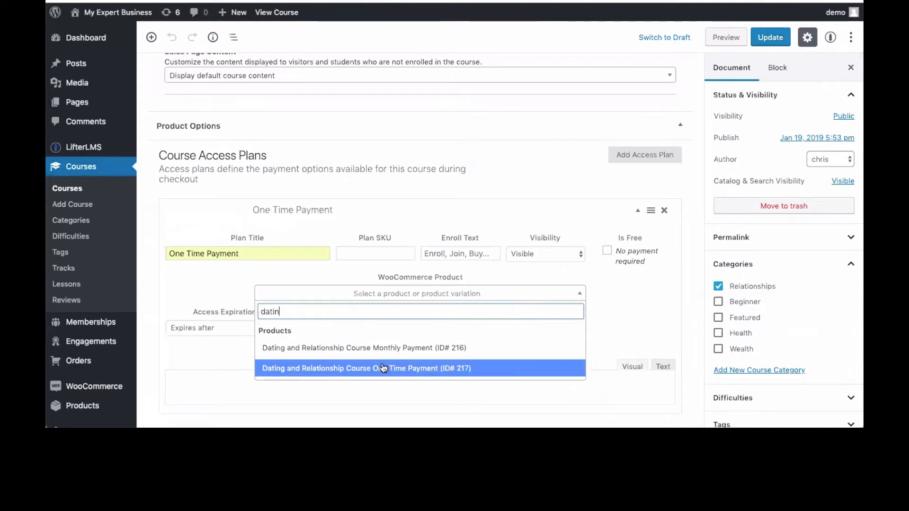
click(365, 369)
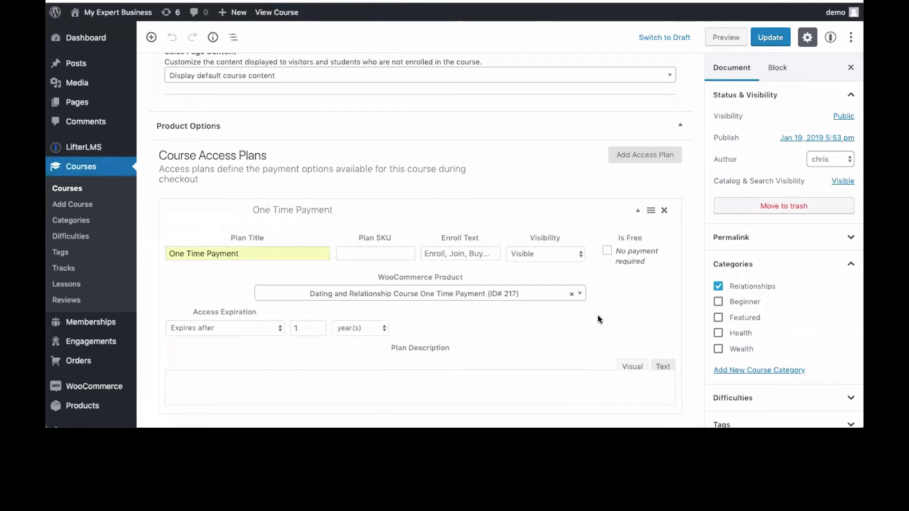
scroll(down, 3)
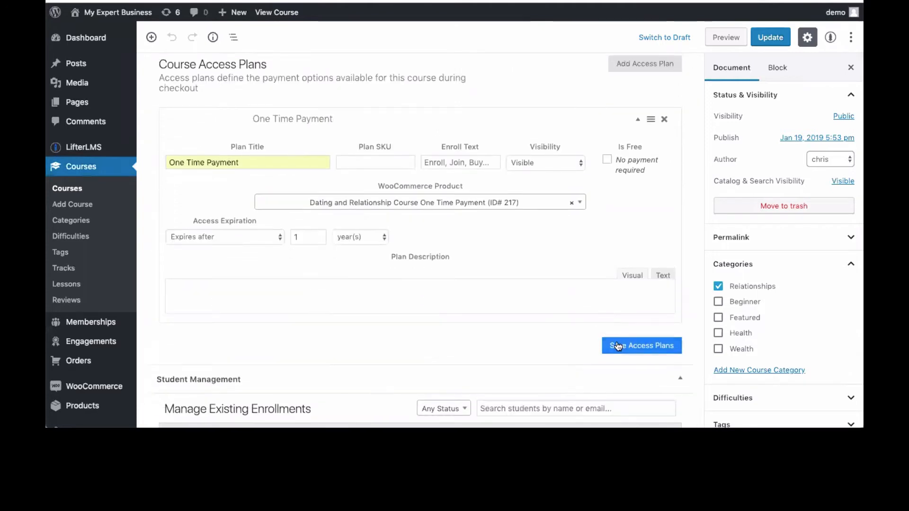
click(641, 346)
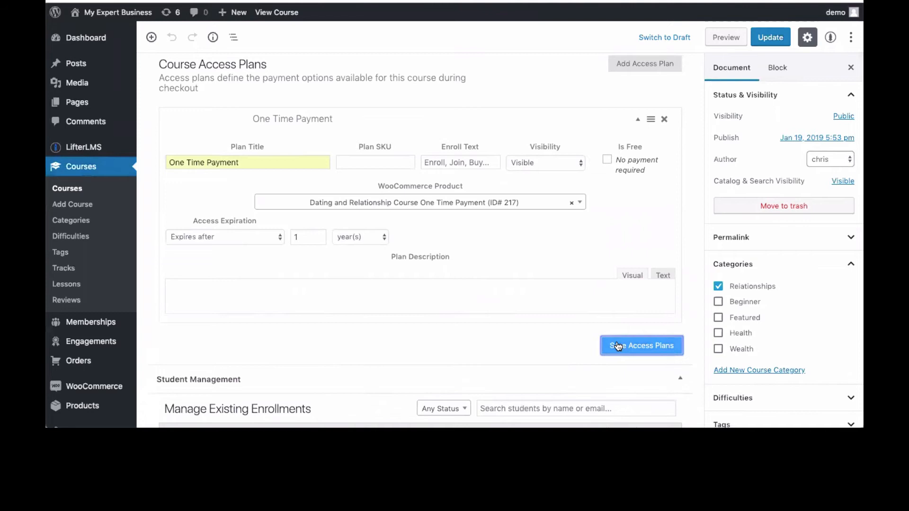
mouse_move(549, 308)
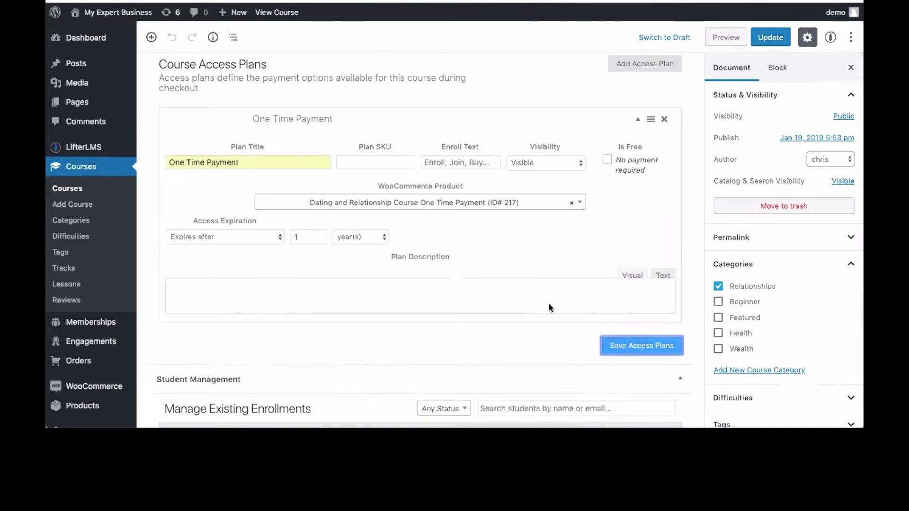
mouse_move(596, 257)
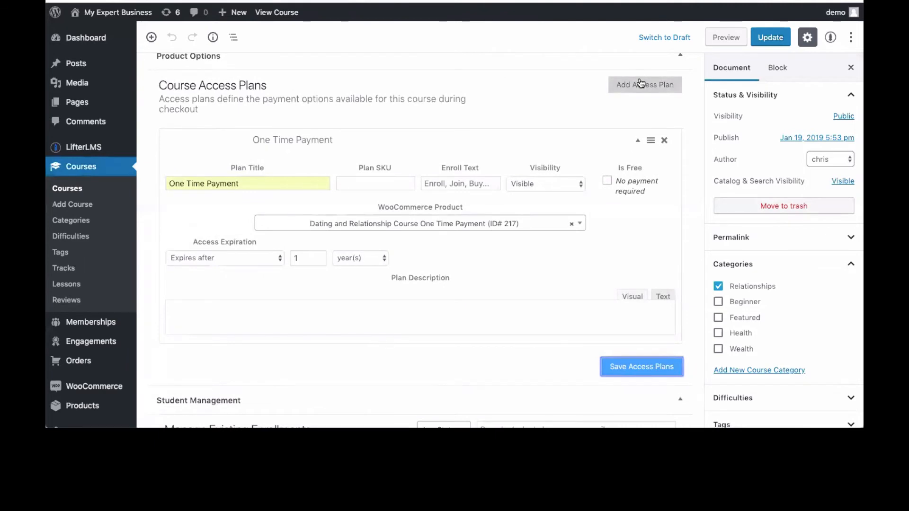
Add a second access plan titled Monthly Payment Plan
click(644, 84)
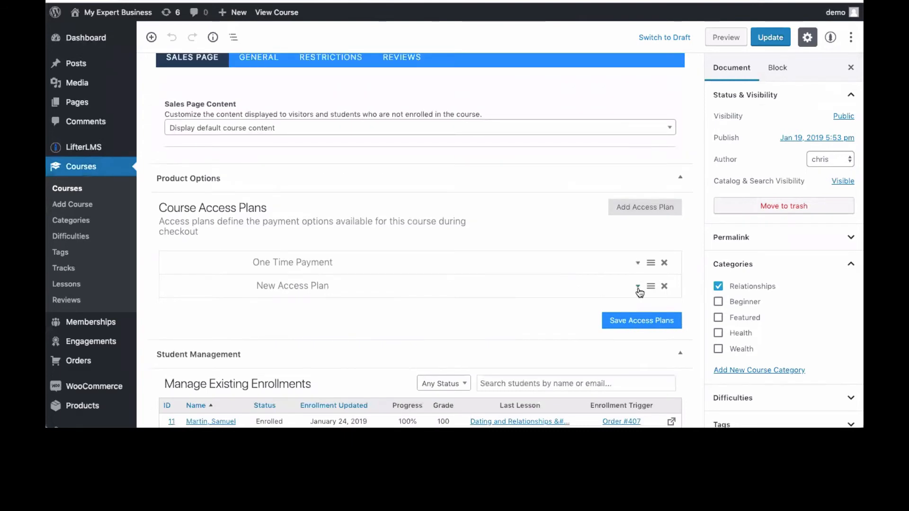
click(637, 288)
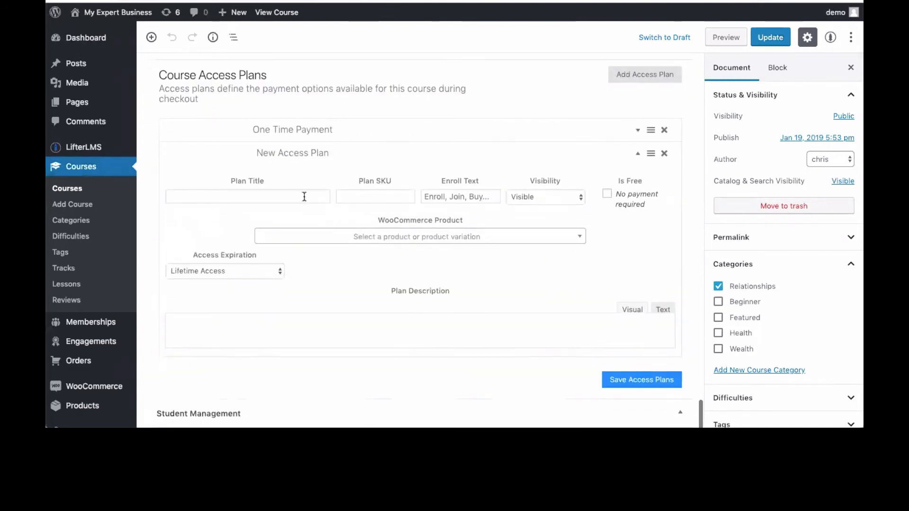
text(Monthly)
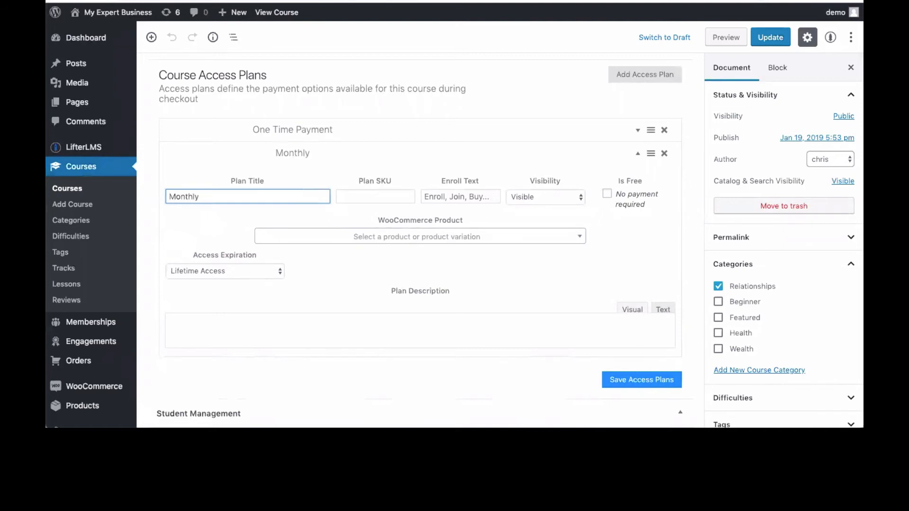
text(Payment)
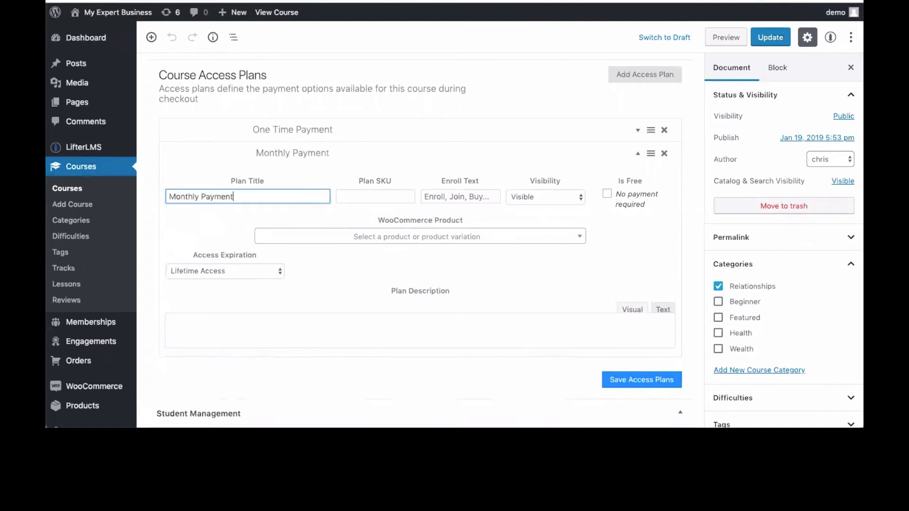
text(Plan)
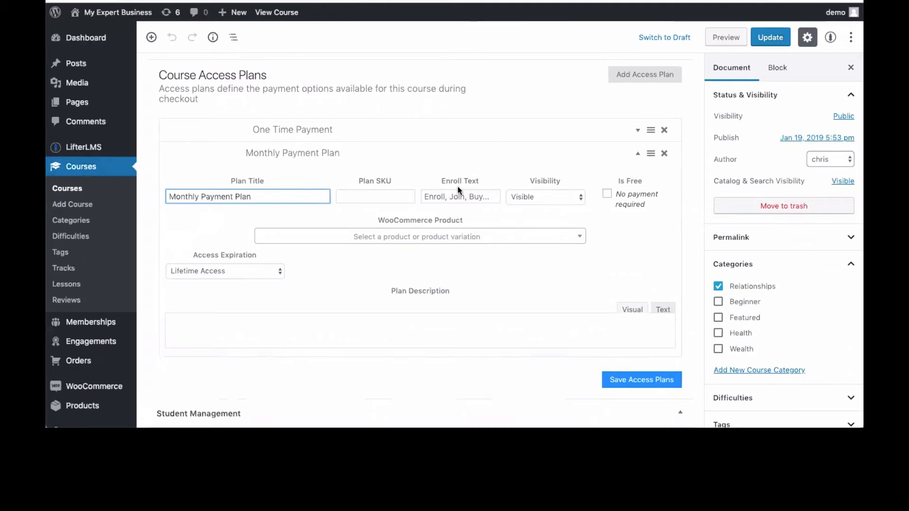
mouse_move(265, 272)
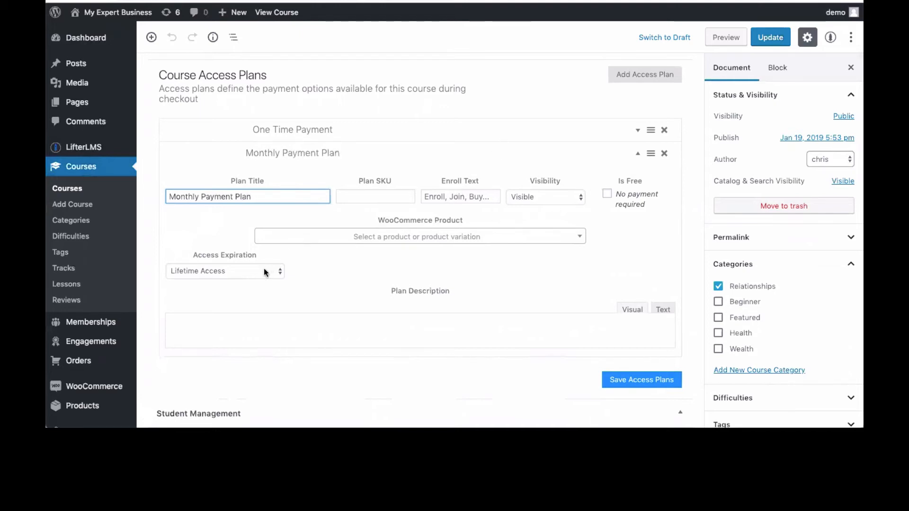
Set its access to expire after 1 year and search WooCommerce products for 'dating'
click(224, 271)
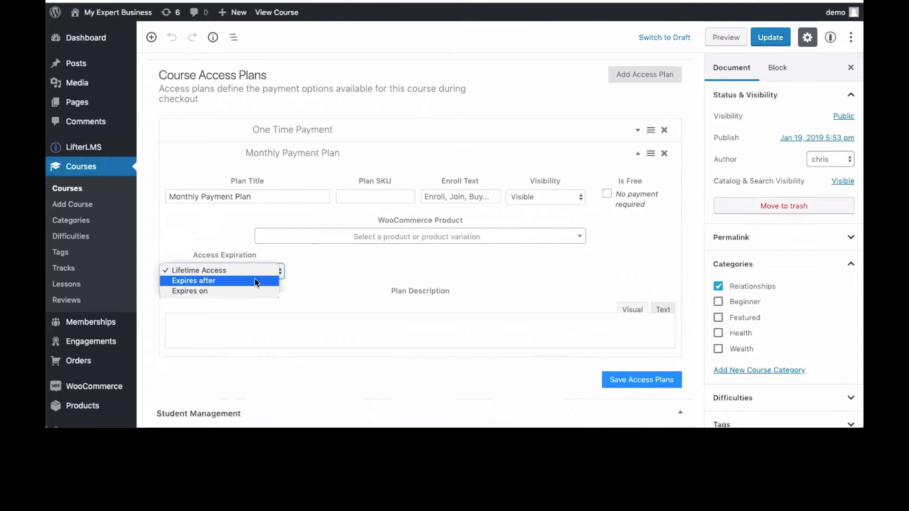
click(193, 281)
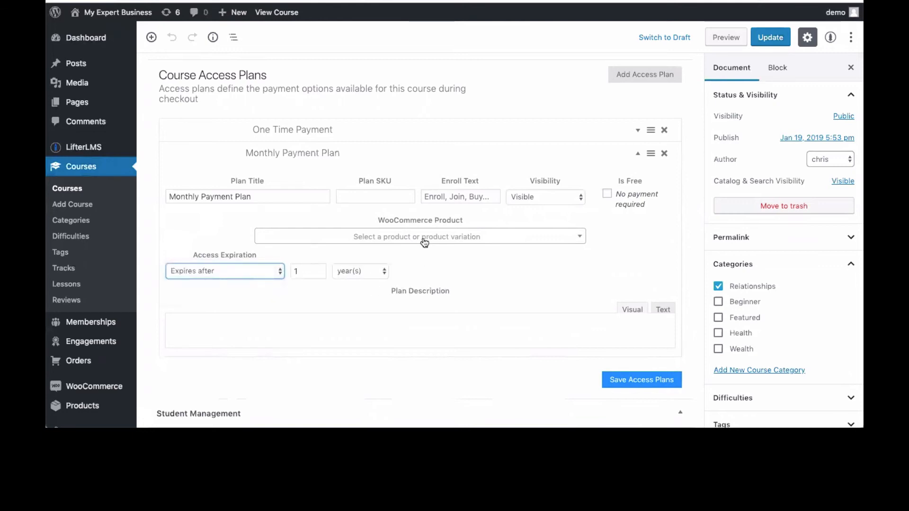
click(419, 237)
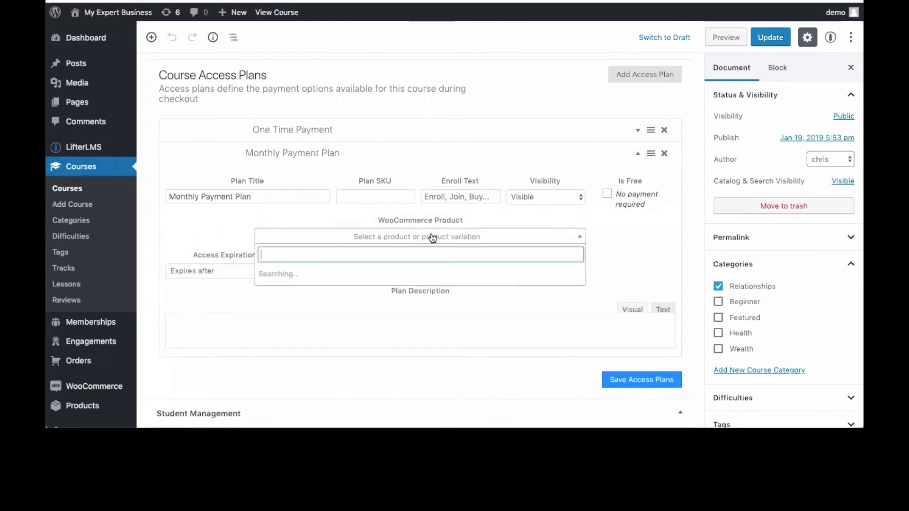
text(dating)
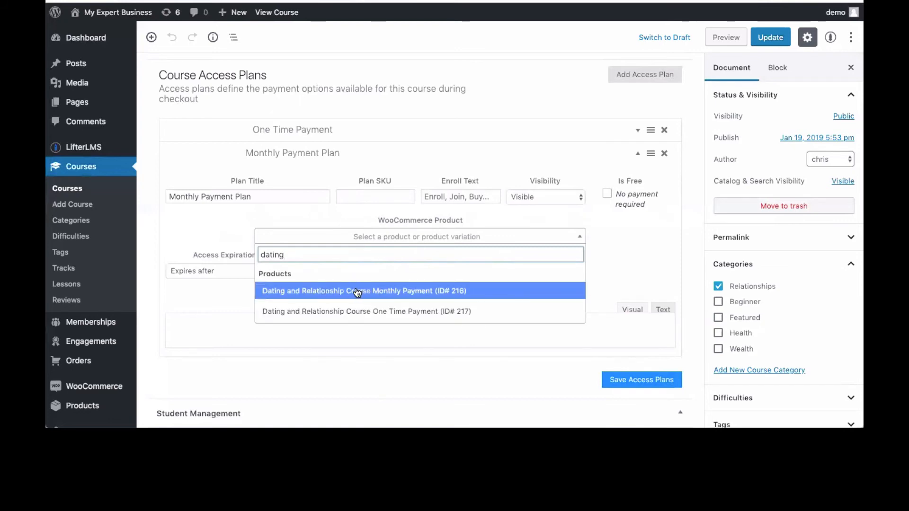
Link the plan to the Monthly Payment product (ID 216), save access plans and update the course
click(362, 291)
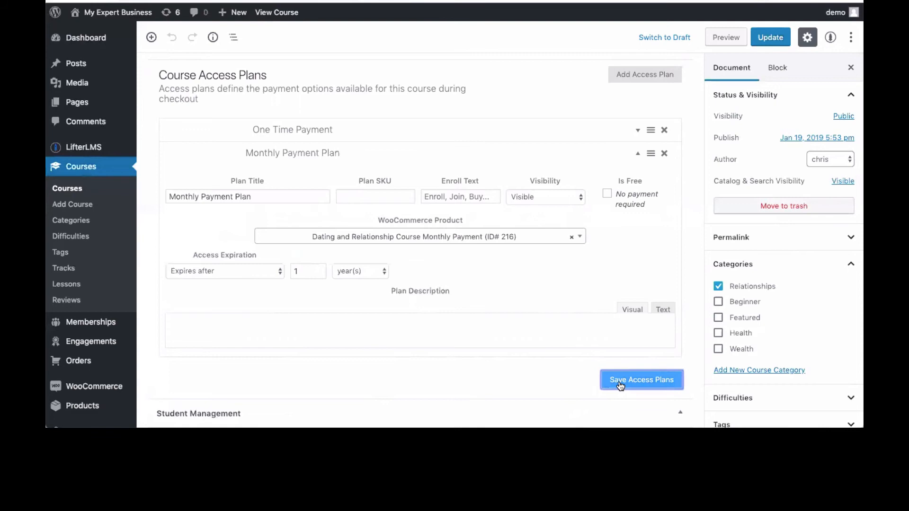
mouse_move(645, 234)
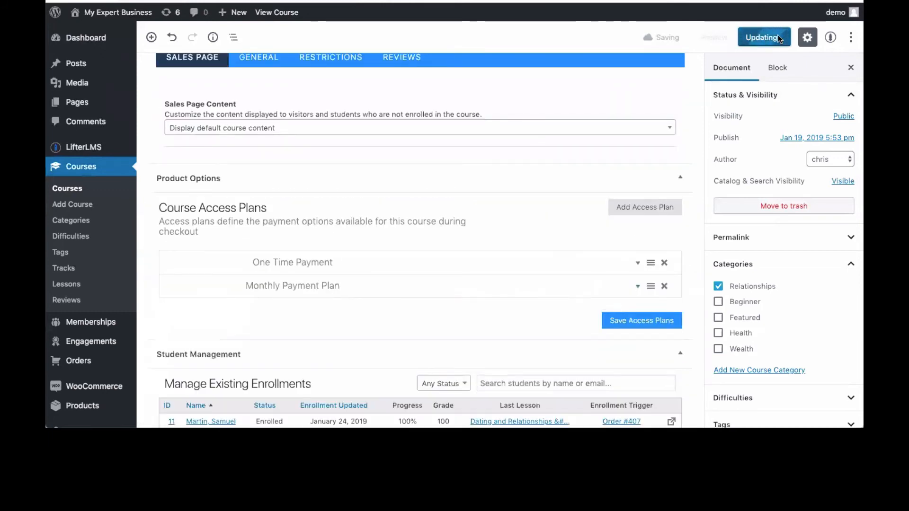
click(763, 37)
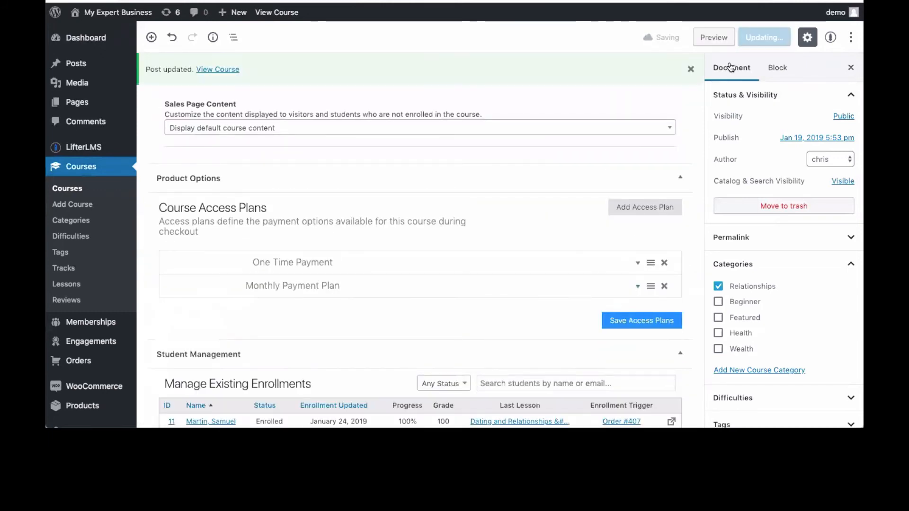
mouse_move(544, 296)
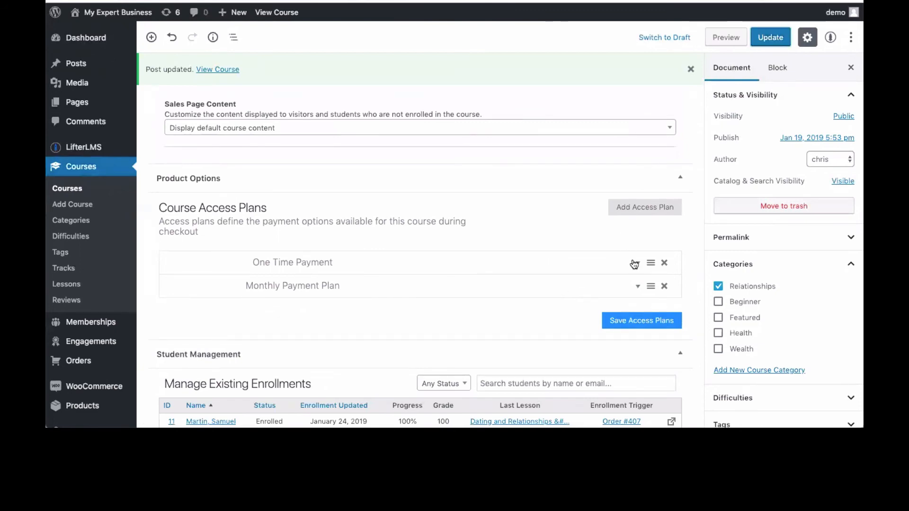
View the updated Dating and Relationships Course on the live site
click(637, 264)
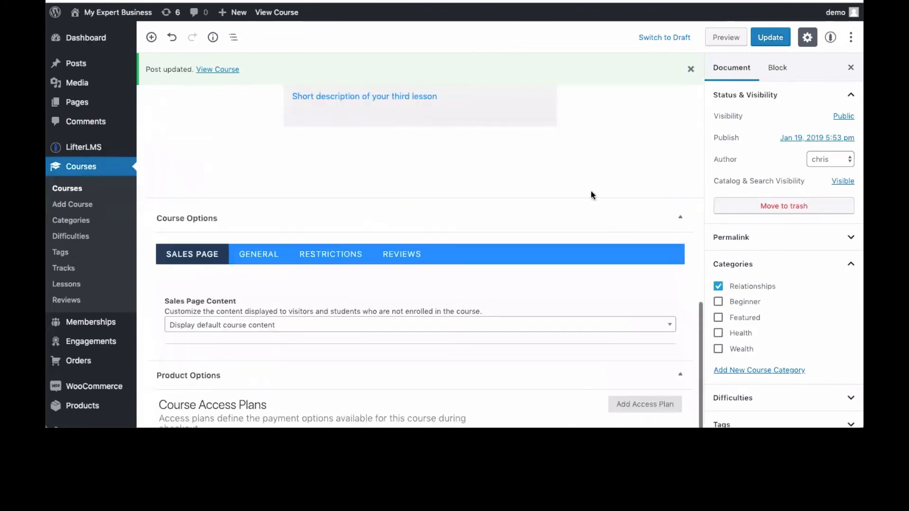
mouse_move(218, 69)
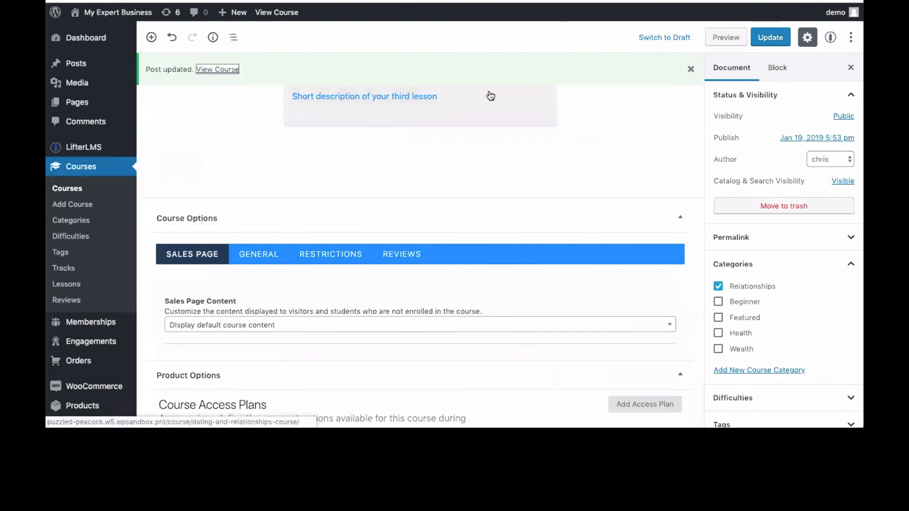
mouse_move(620, 137)
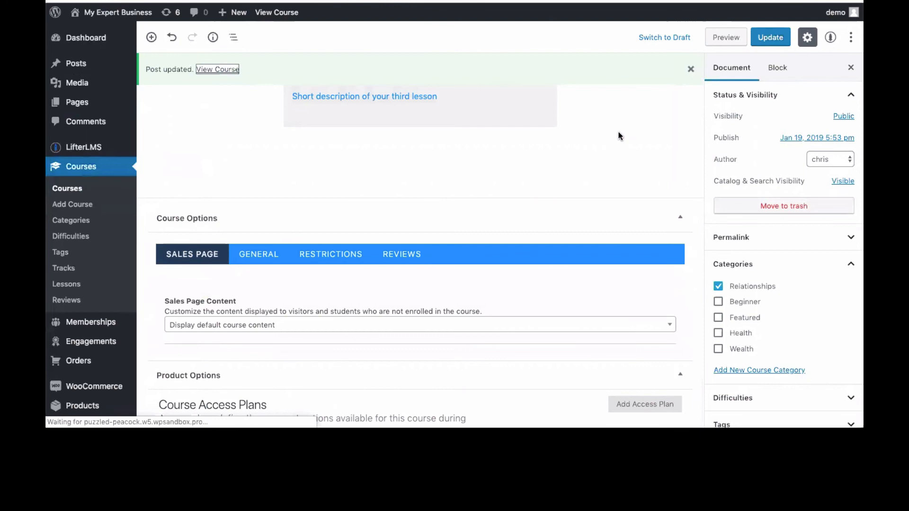
click(217, 69)
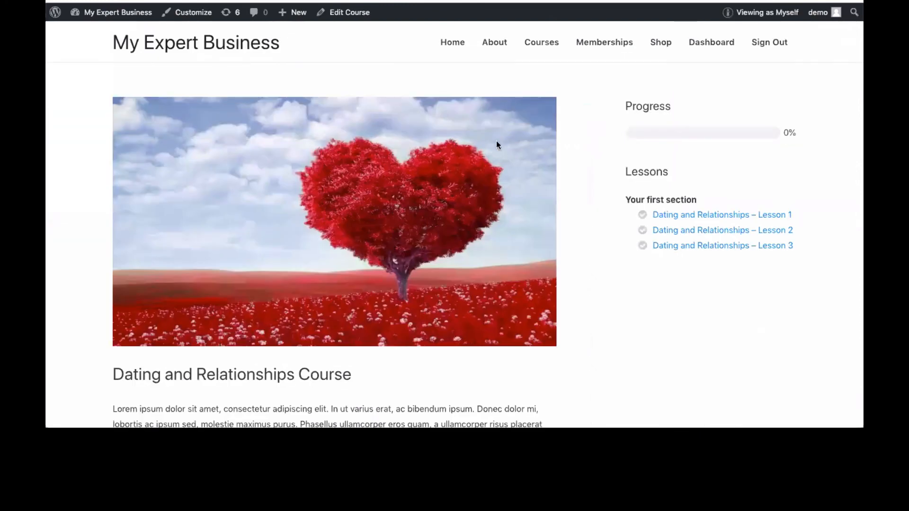
scroll(down, 3)
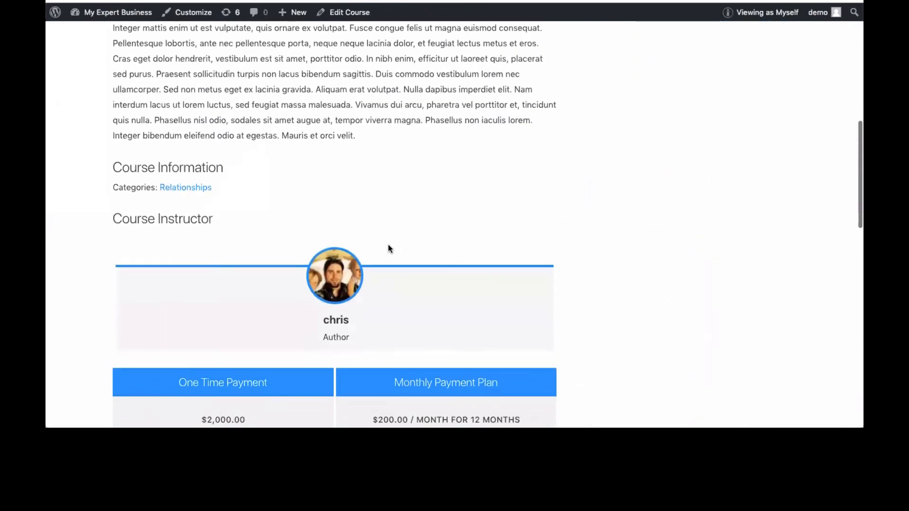
scroll(down, 3)
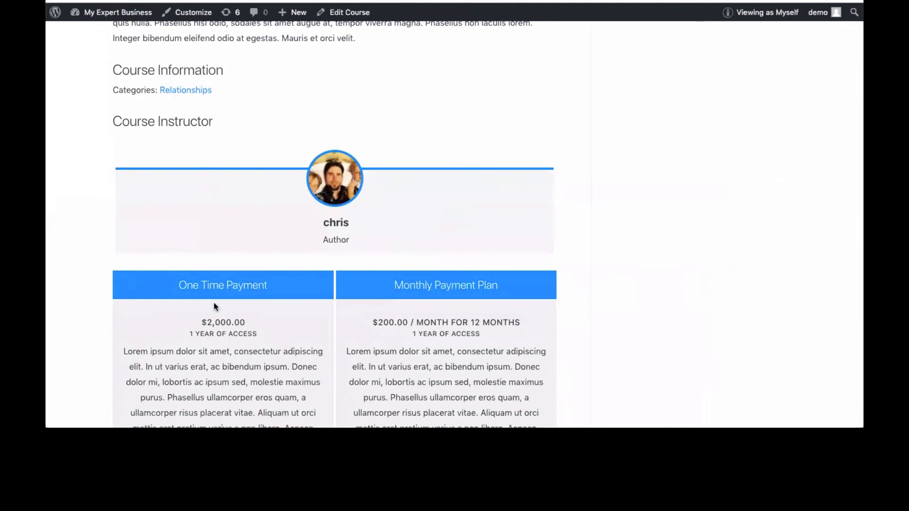
scroll(down, 3)
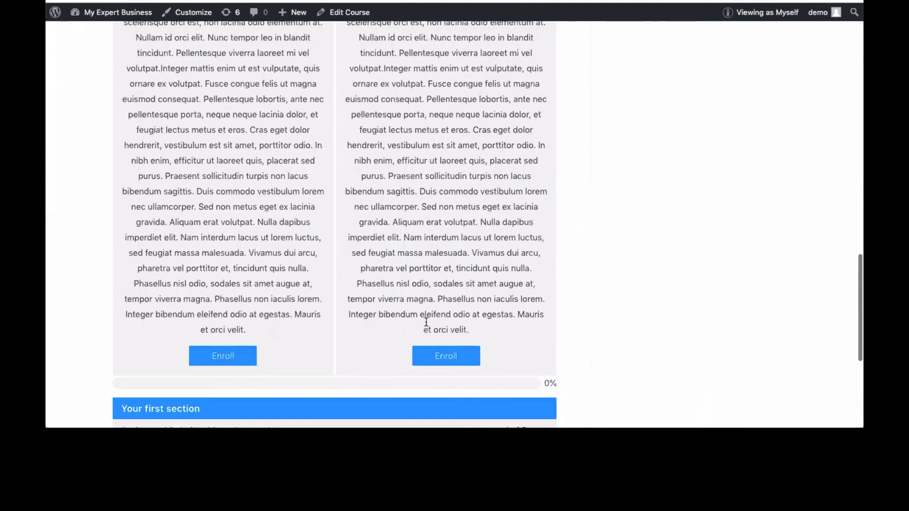
scroll(down, 3)
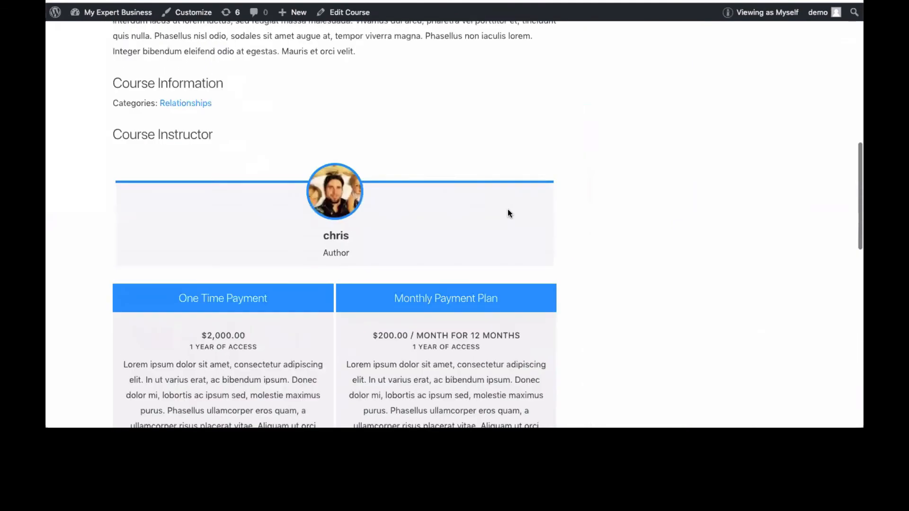
scroll(down, 3)
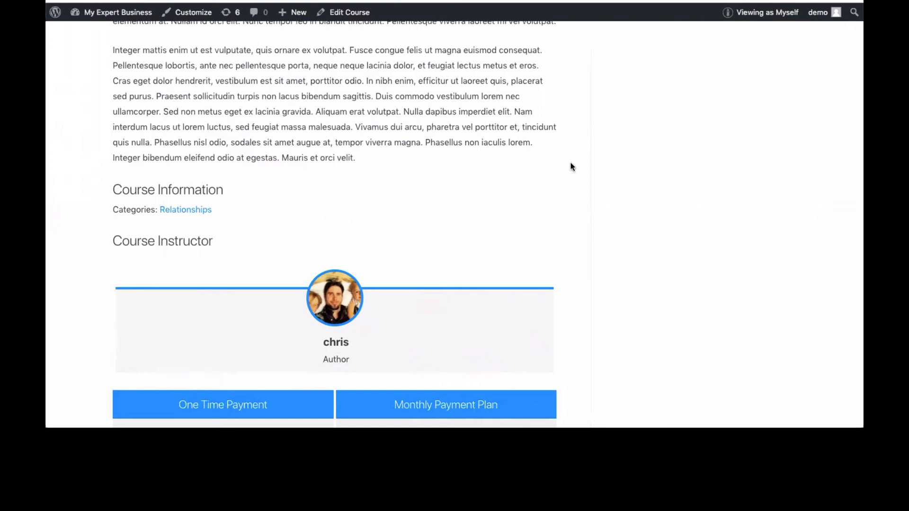
mouse_move(574, 164)
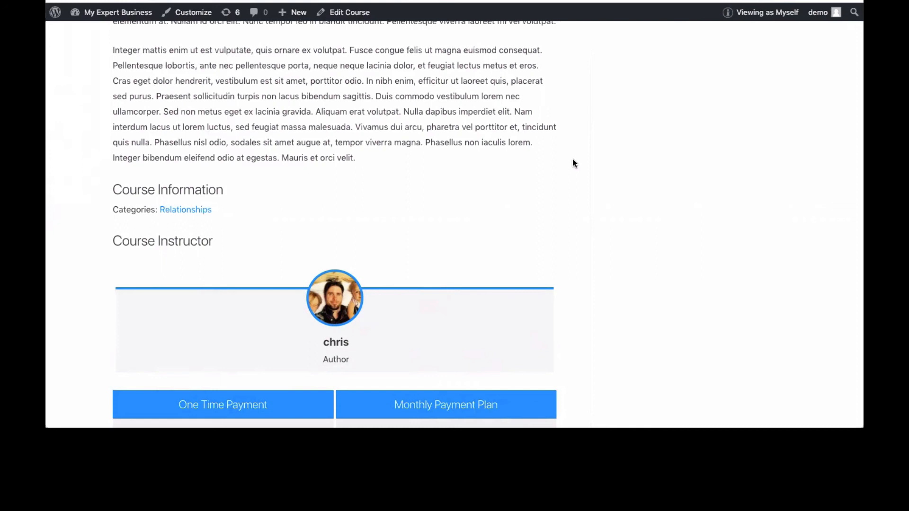
mouse_move(527, 2)
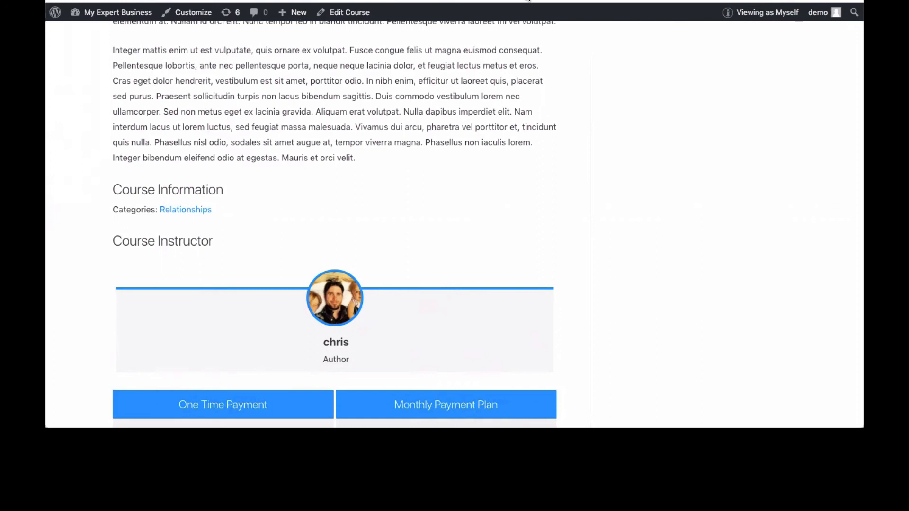